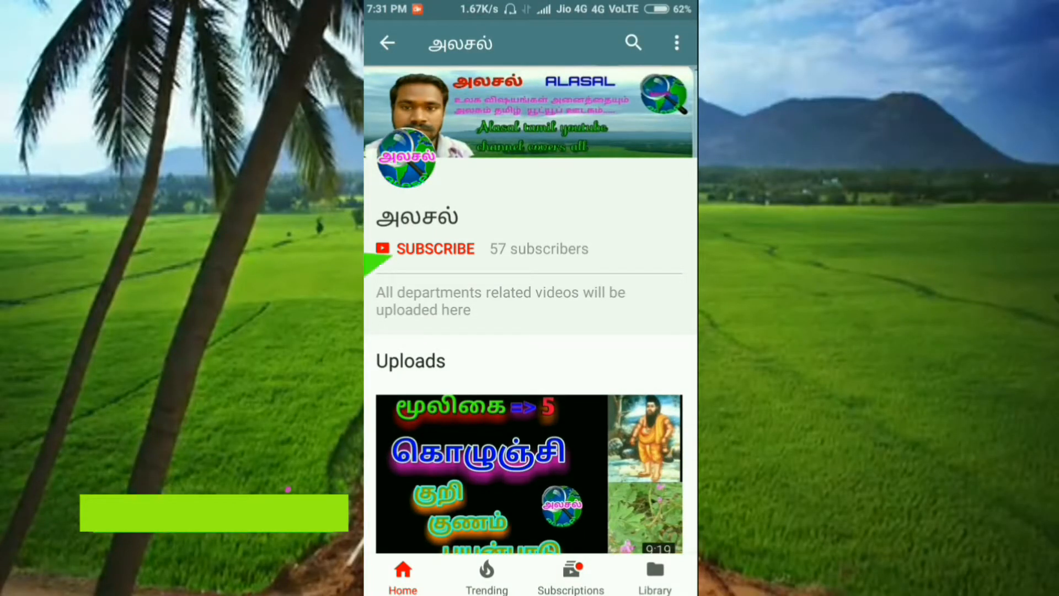
- Subscribe to the Tamil YouTube channel and set its bell notifications to All
{"action": "left_click", "coordinate": [424, 248]}
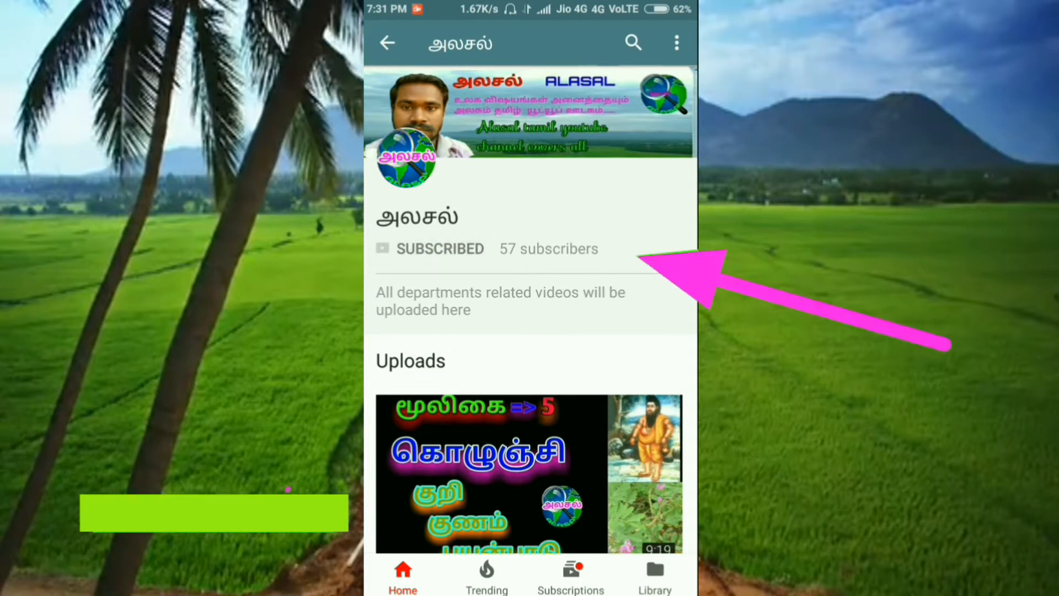
{"action": "left_click", "coordinate": [625, 249]}
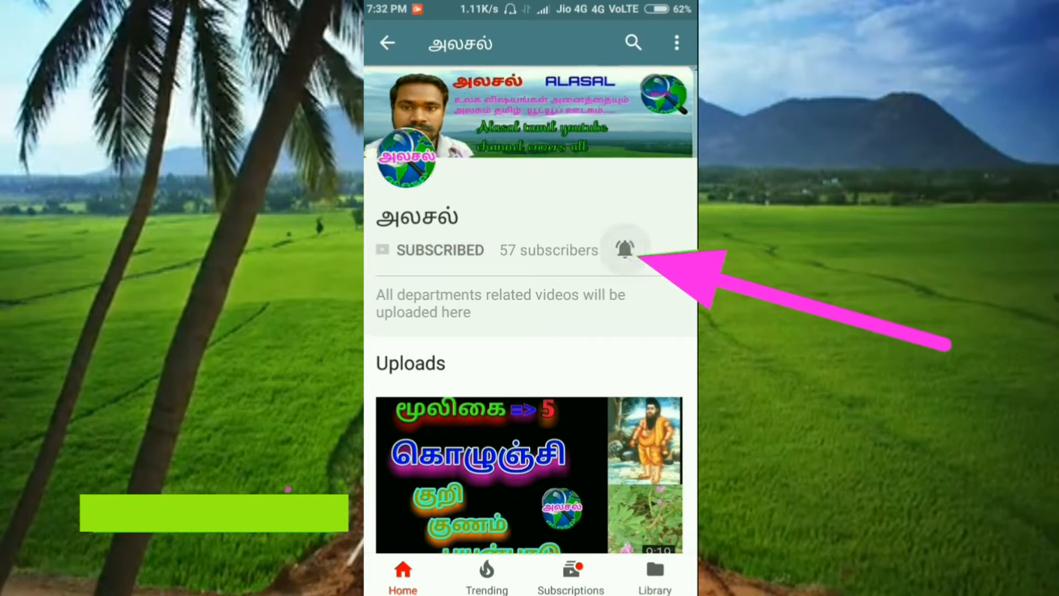
{"action": "left_click", "coordinate": [626, 250]}
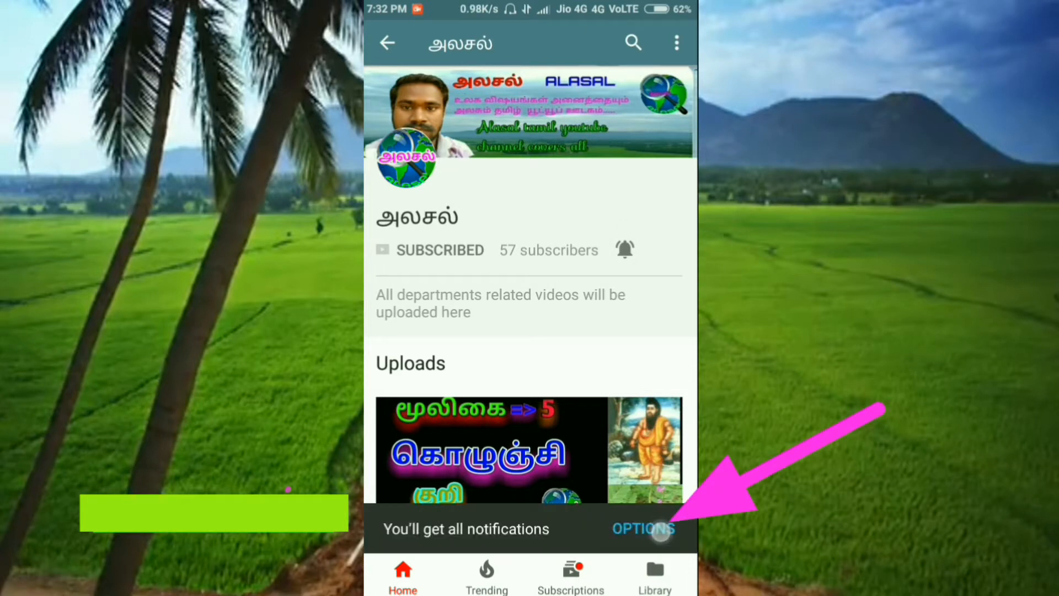
{"action": "left_click", "coordinate": [642, 529]}
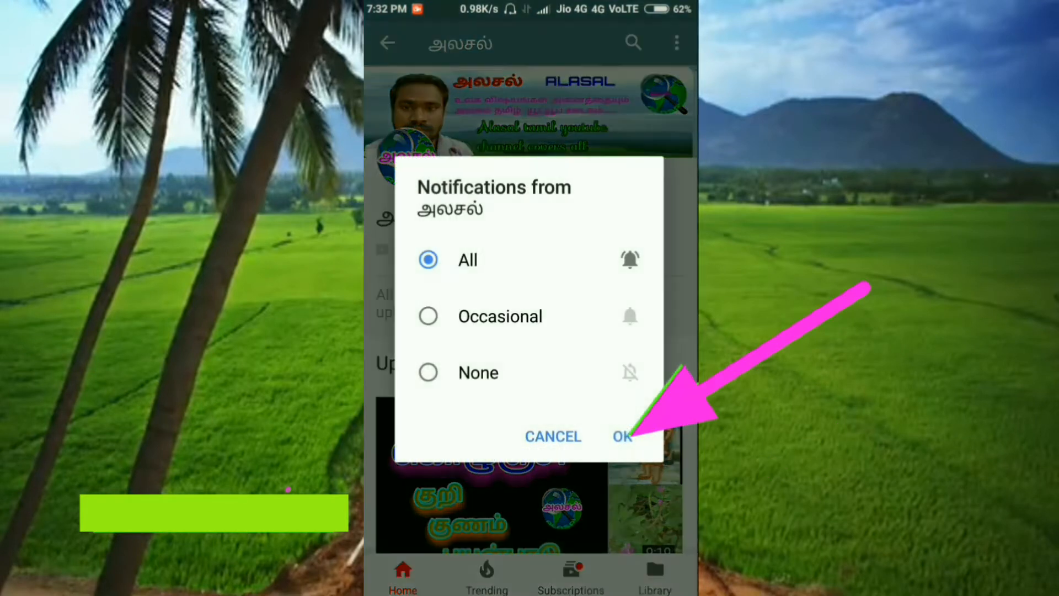
{"action": "left_click", "coordinate": [620, 437]}
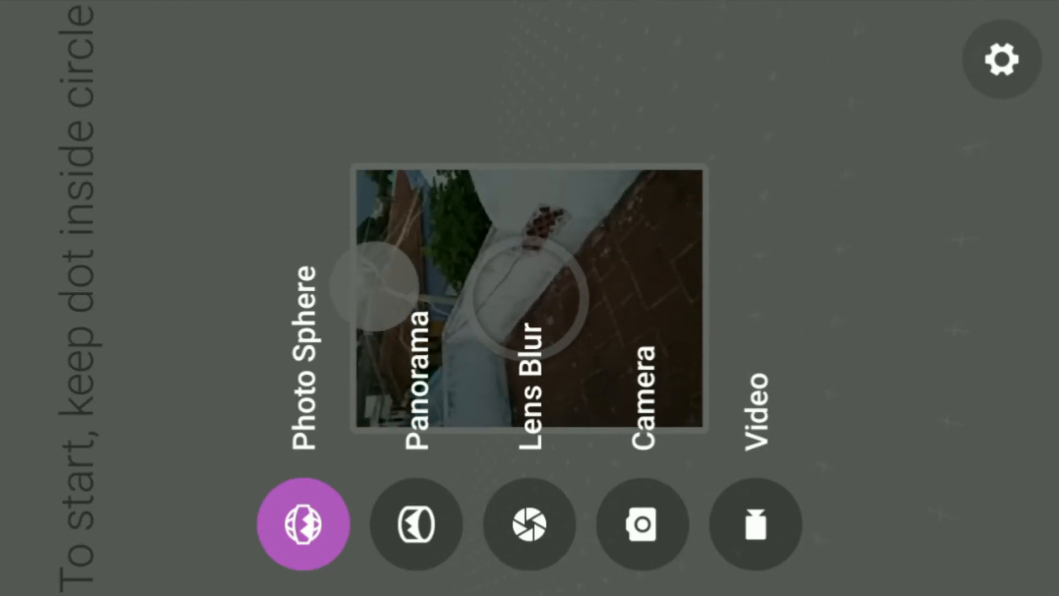
- Switch Google Camera to Photo Sphere mode
{"action": "left_click", "coordinate": [303, 524]}
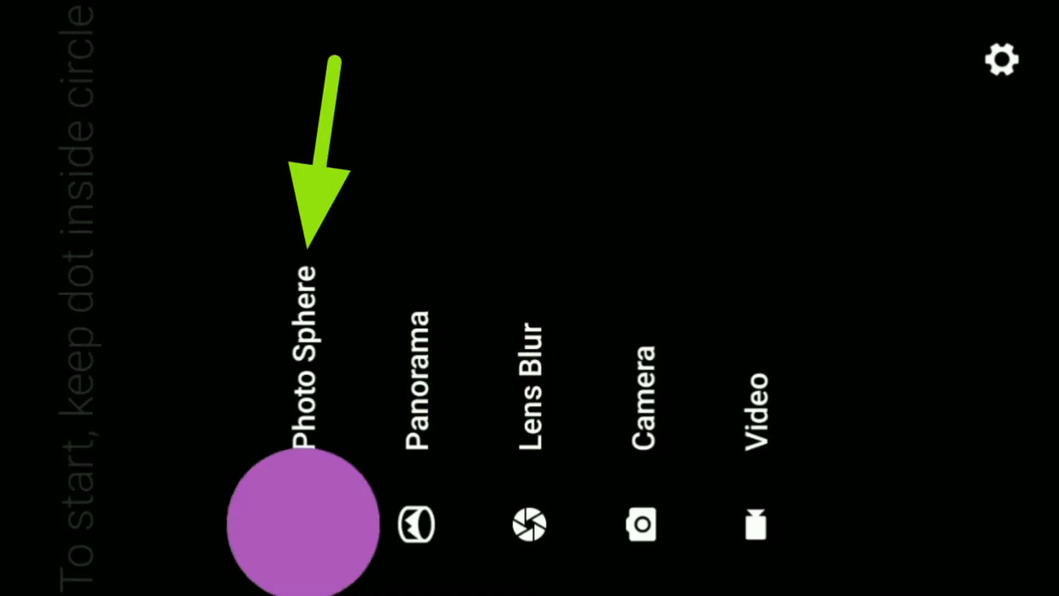
{"action": "left_click", "coordinate": [303, 523]}
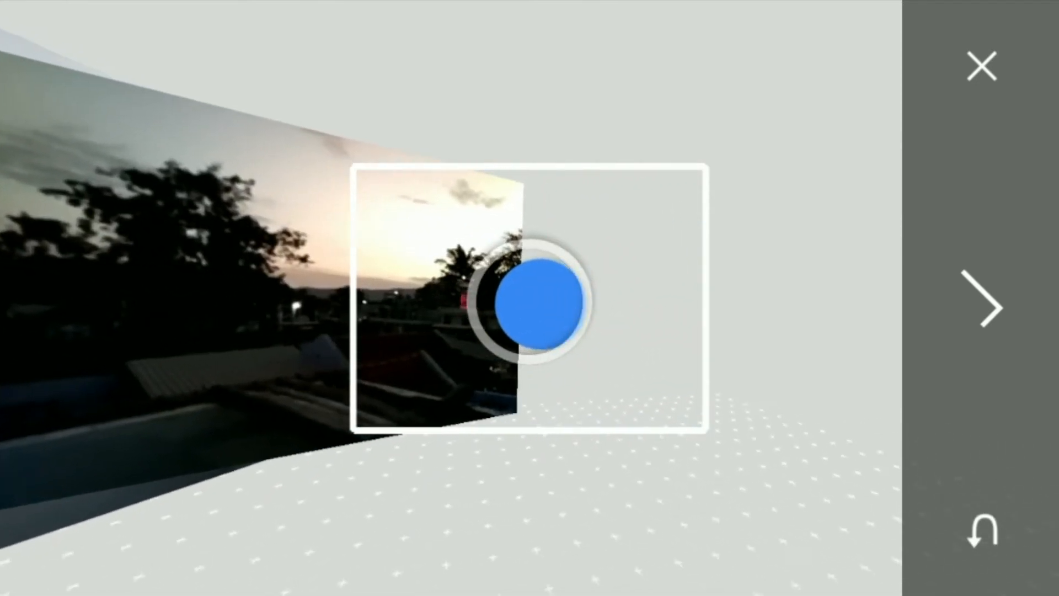
- Capture five dot-aligned shots around the horizon of rooftops, trees and skyline
{"action": "left_click", "coordinate": [532, 302]}
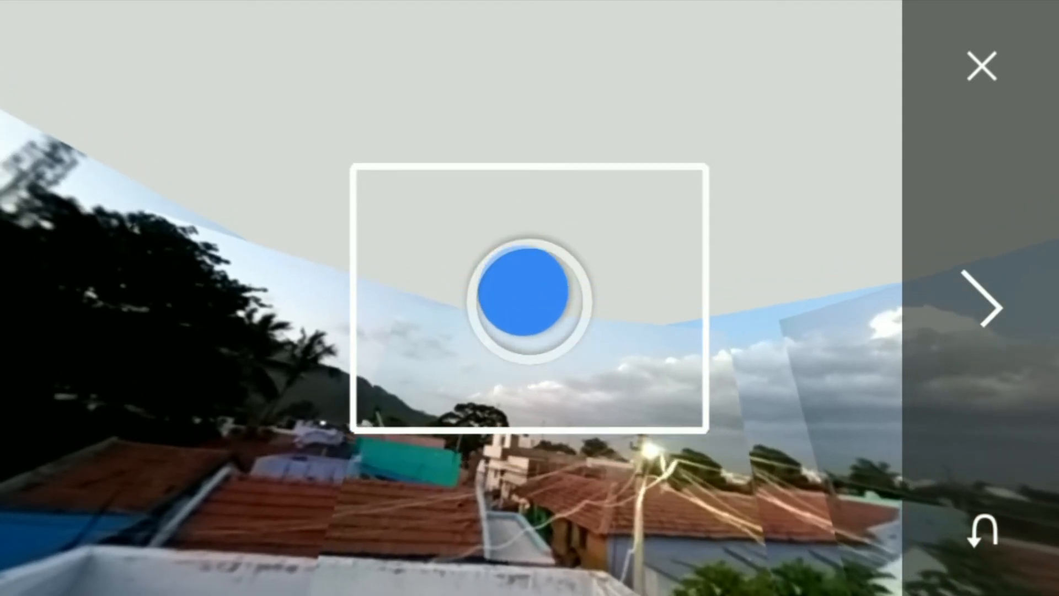
{"action": "left_click", "coordinate": [530, 297]}
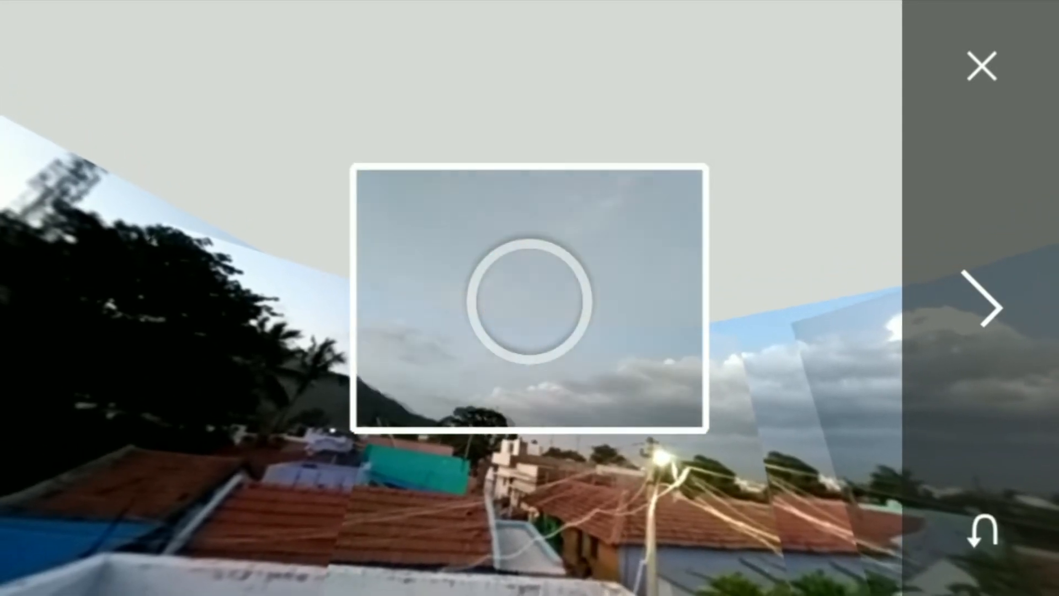
{"action": "left_click", "coordinate": [530, 297]}
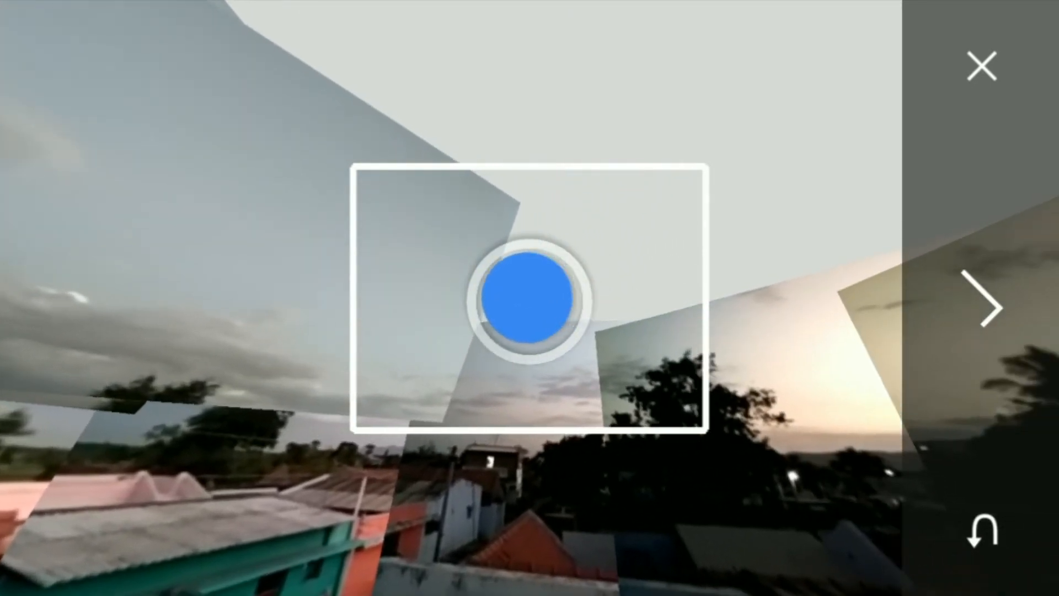
{"action": "left_click", "coordinate": [530, 299]}
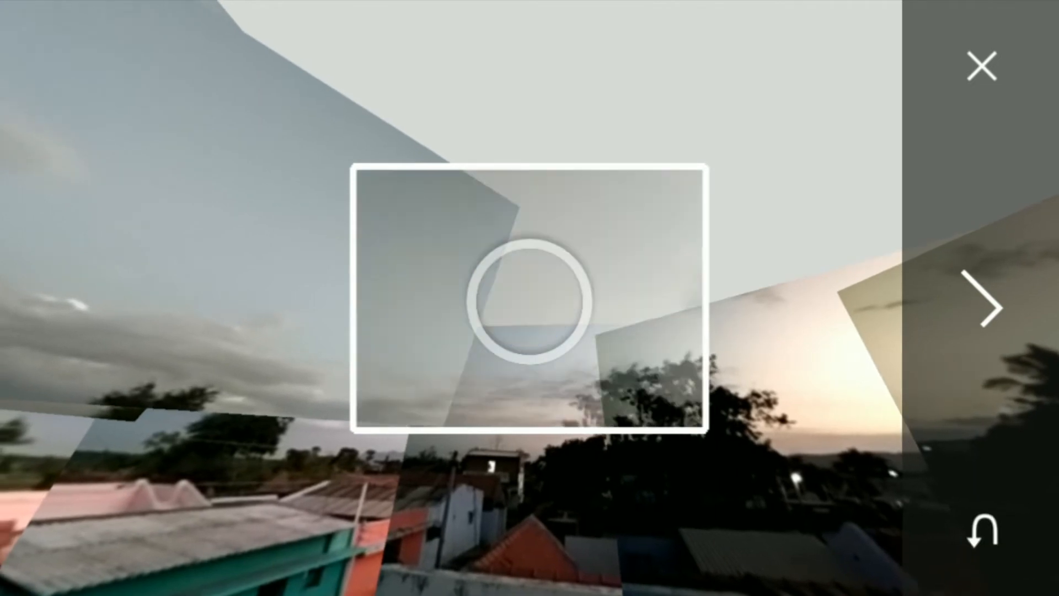
{"action": "left_click", "coordinate": [536, 303]}
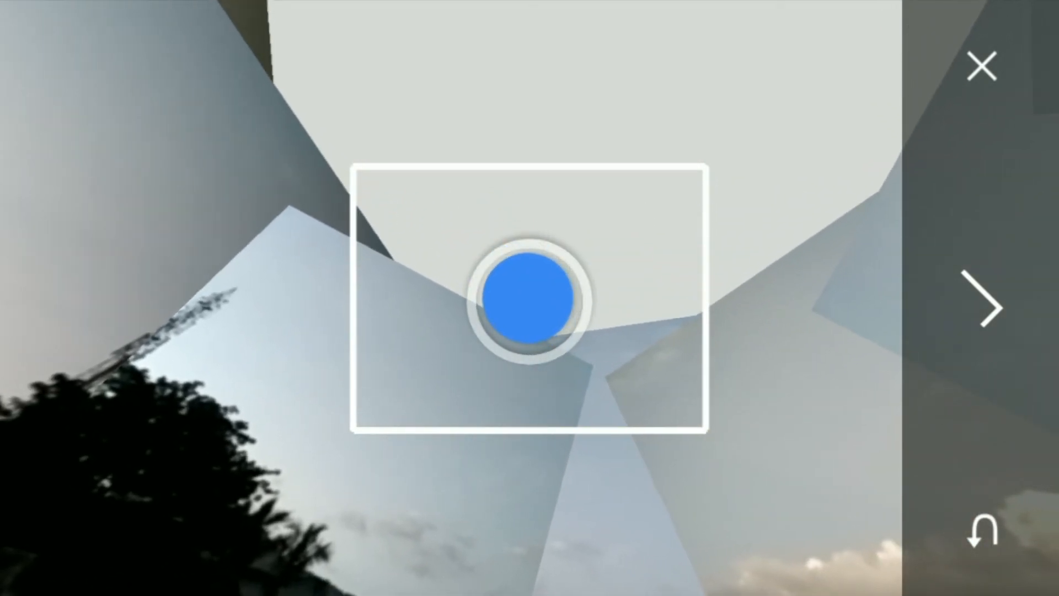
- Capture four dot-aligned shots of the overhead clouds and the remaining sphere directions
{"action": "left_click", "coordinate": [530, 297]}
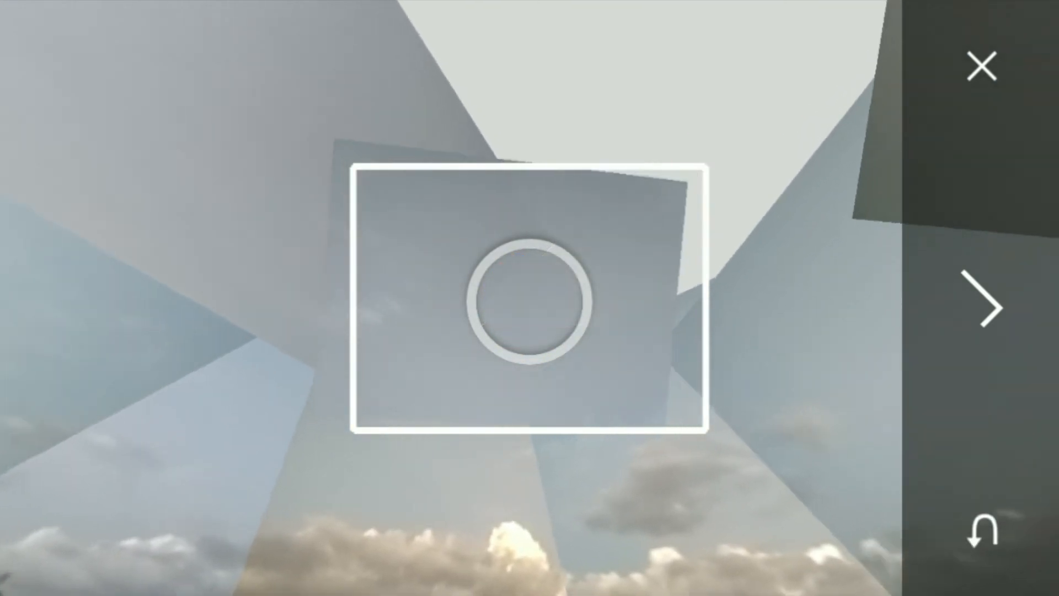
{"action": "left_click", "coordinate": [532, 300]}
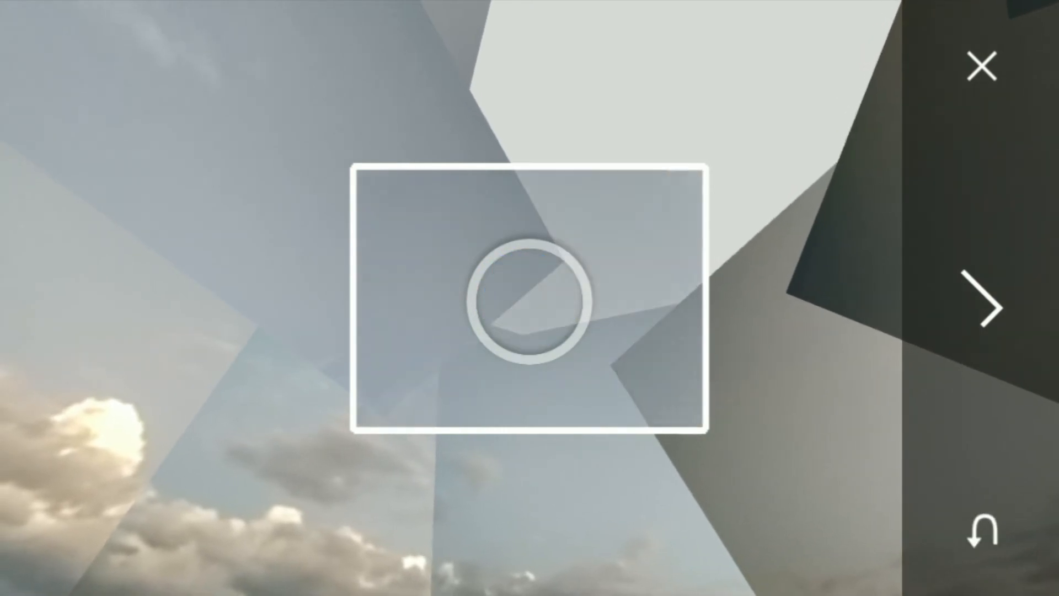
{"action": "left_click", "coordinate": [529, 298]}
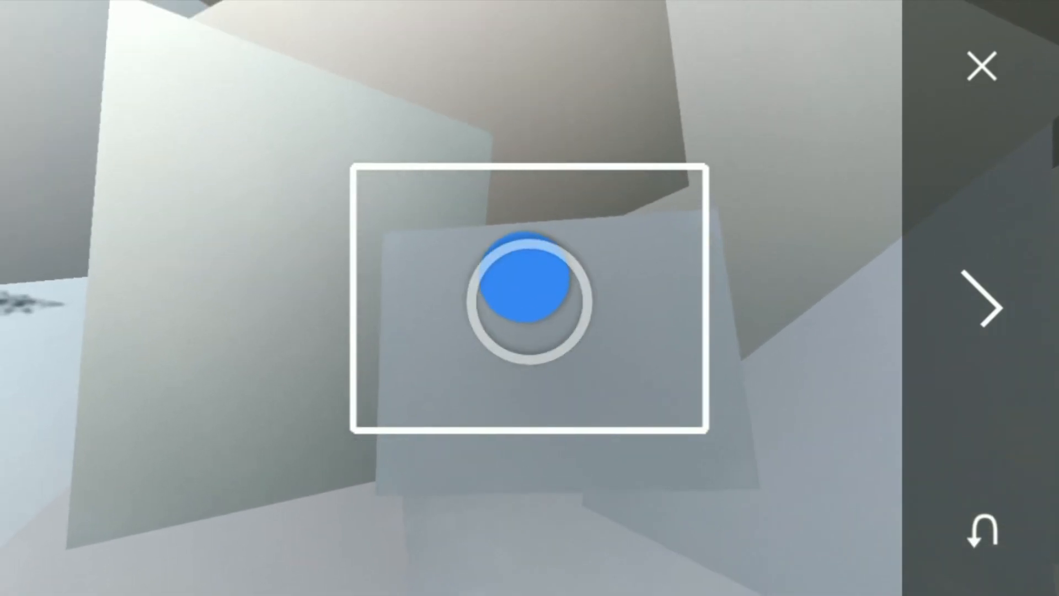
{"action": "left_click", "coordinate": [522, 301]}
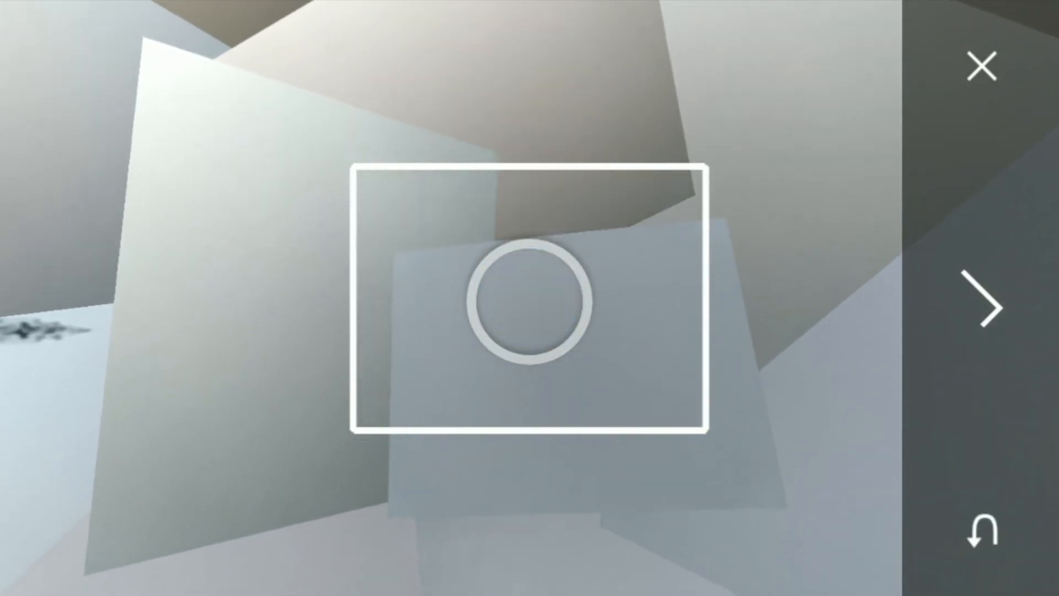